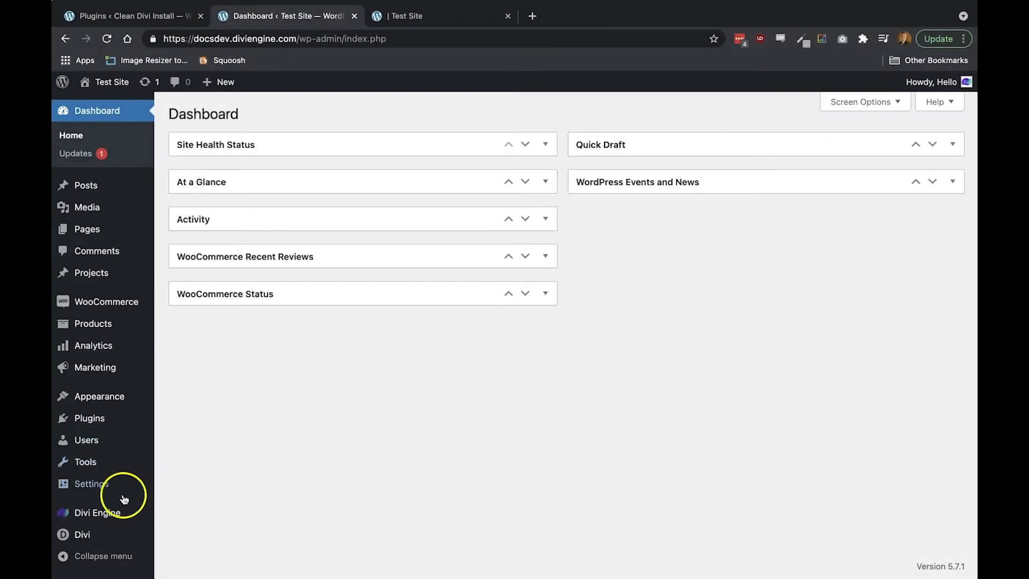
Step: Open 'Menu 5 for Mega Tabs Demonstration' from Divi Engine's Mega Menu list for editing
click(190, 514)
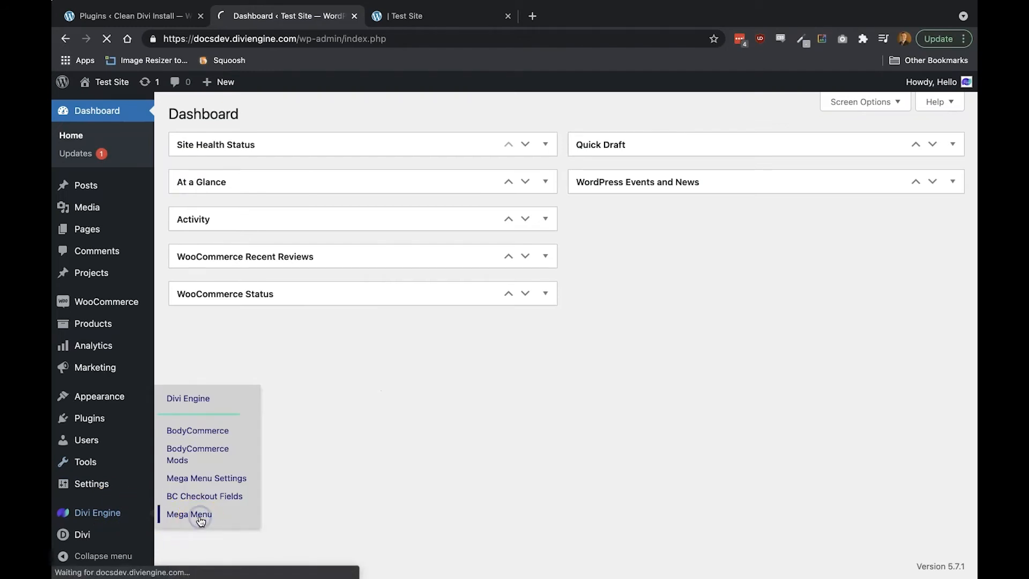
click(189, 514)
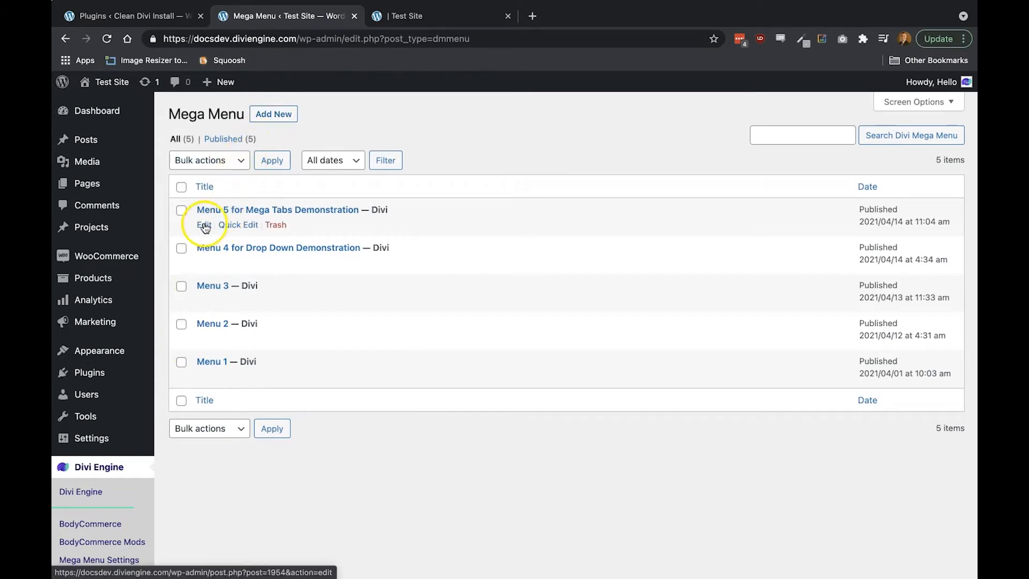
click(205, 225)
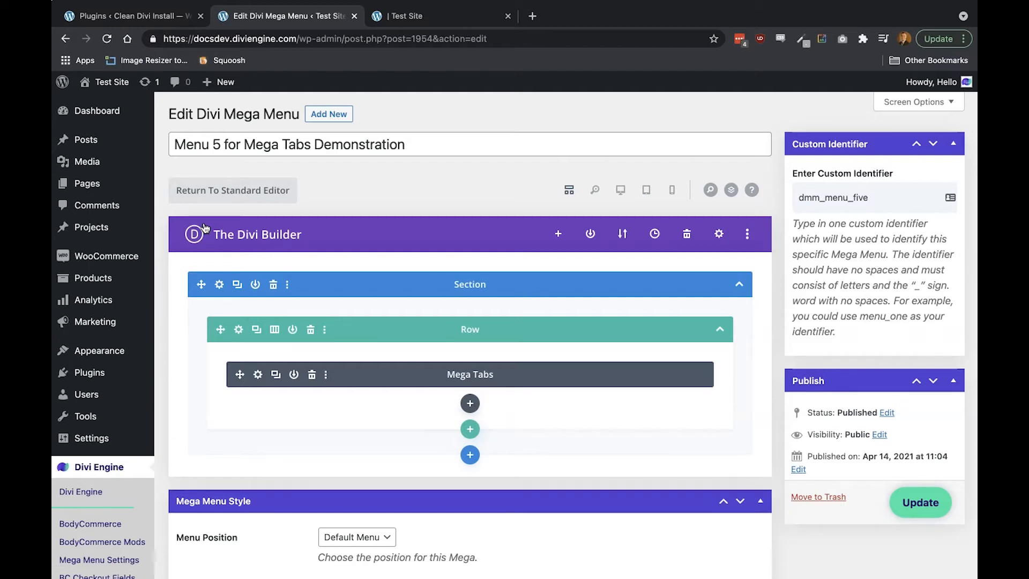
scroll(down, 3)
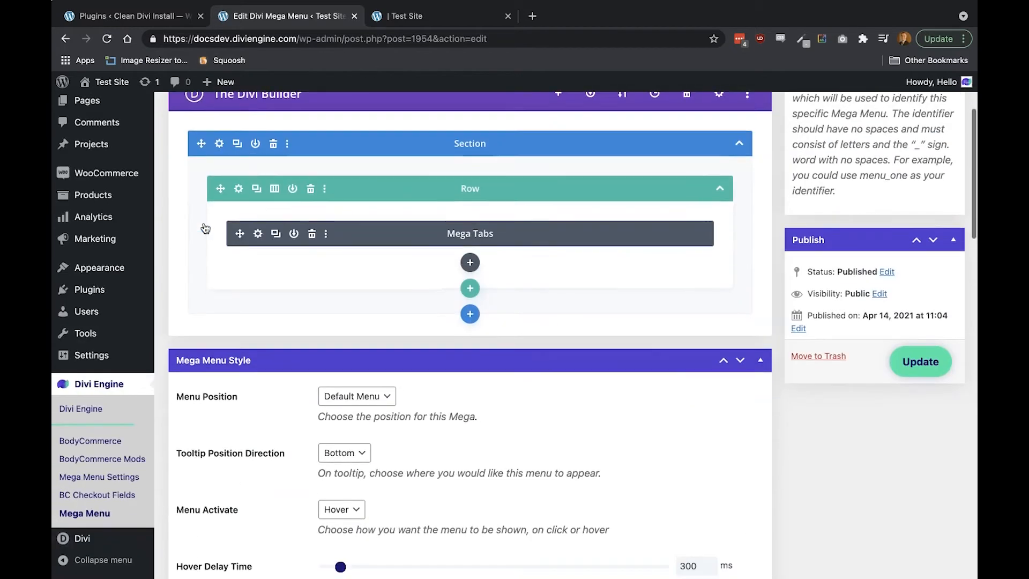
click(357, 395)
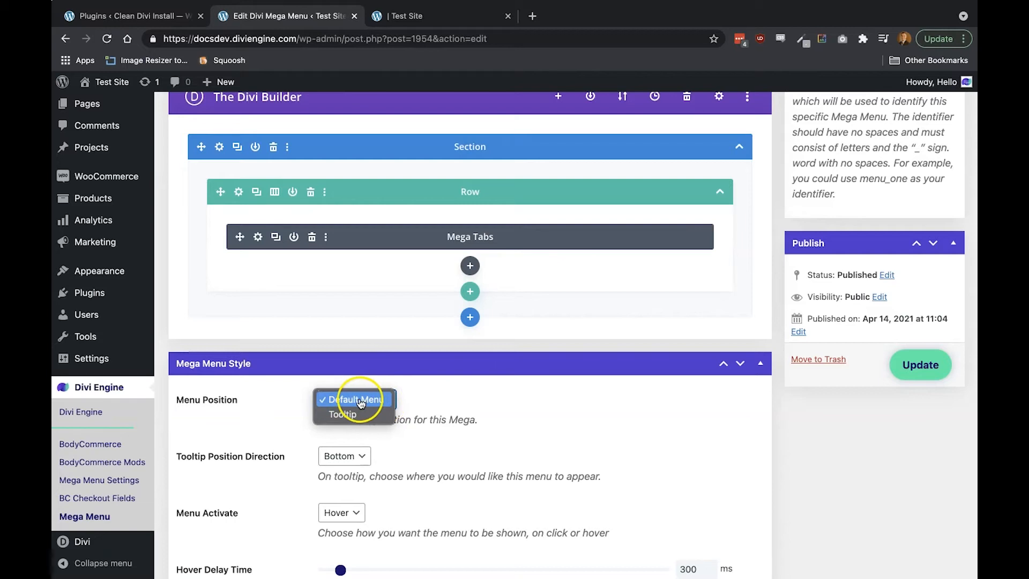
mouse_move(378, 408)
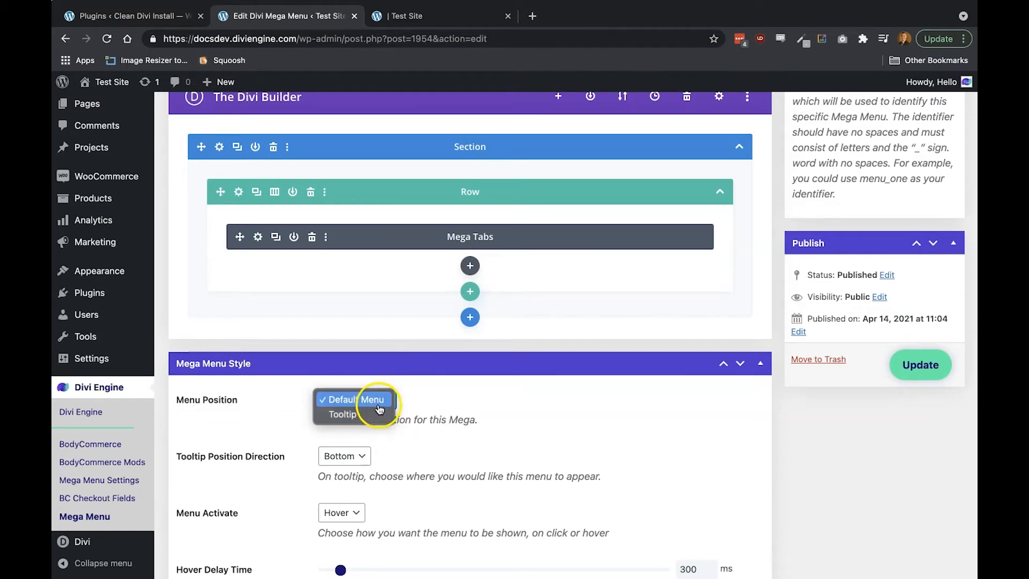
click(355, 399)
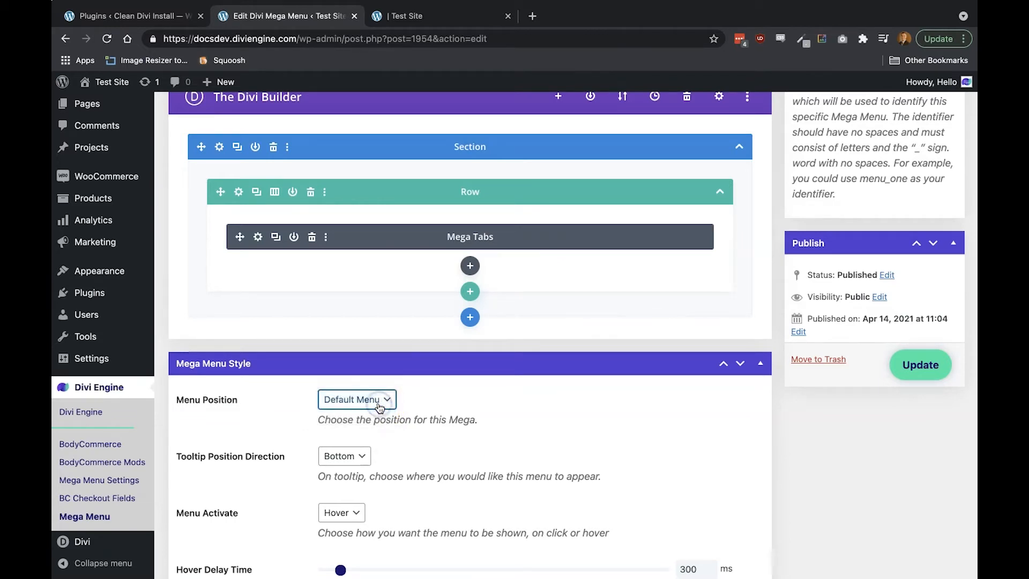
scroll(up, 3)
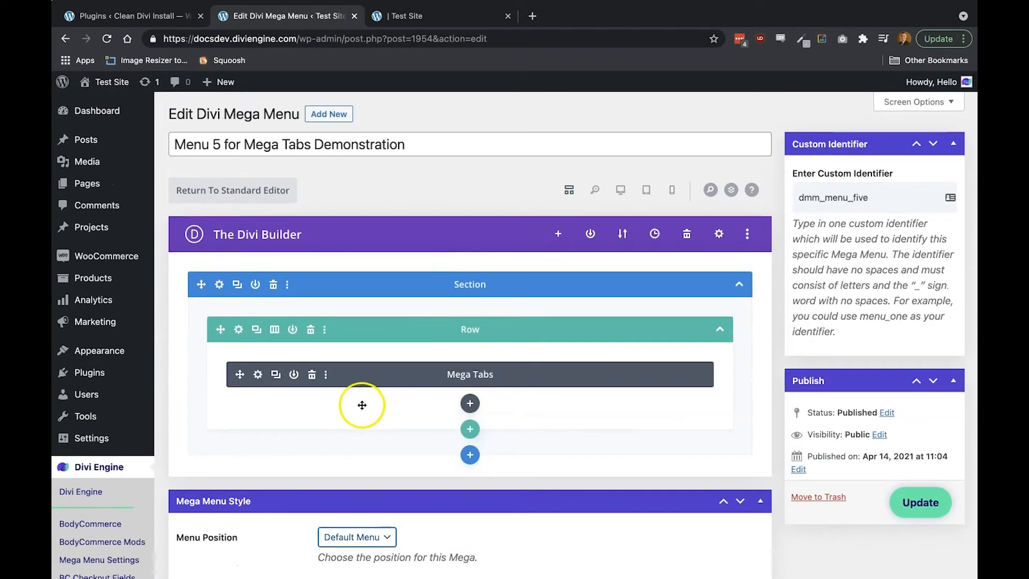
mouse_move(471, 403)
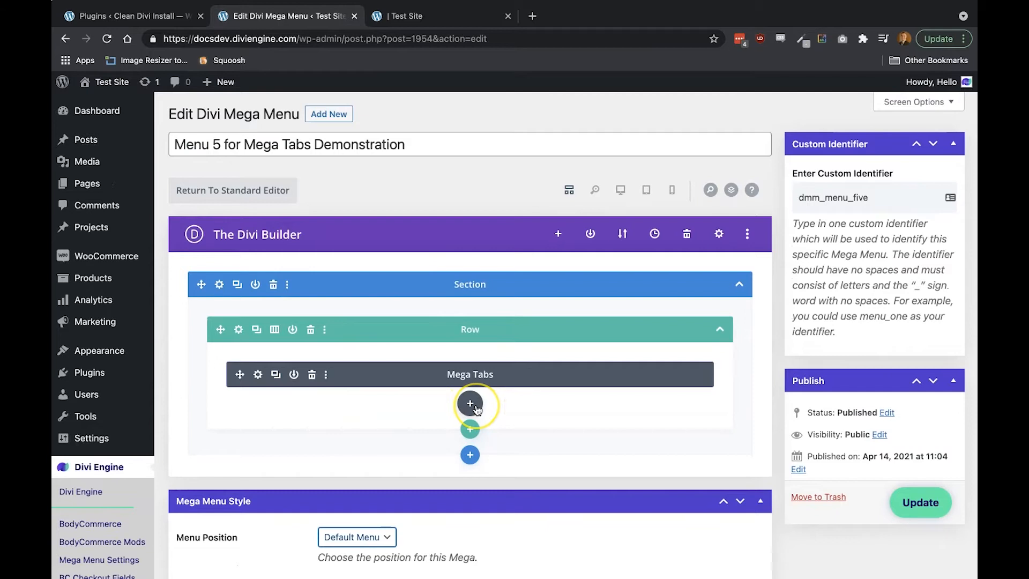
mouse_move(470, 403)
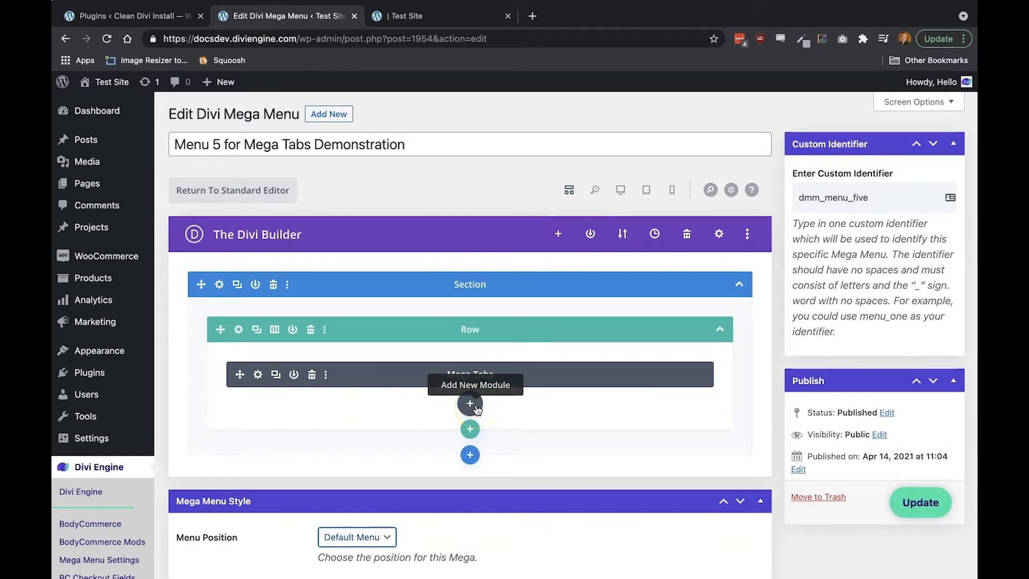
Step: Insert a new Mega Tabs module and add a tab titled 'Test Tab' with body text
click(469, 403)
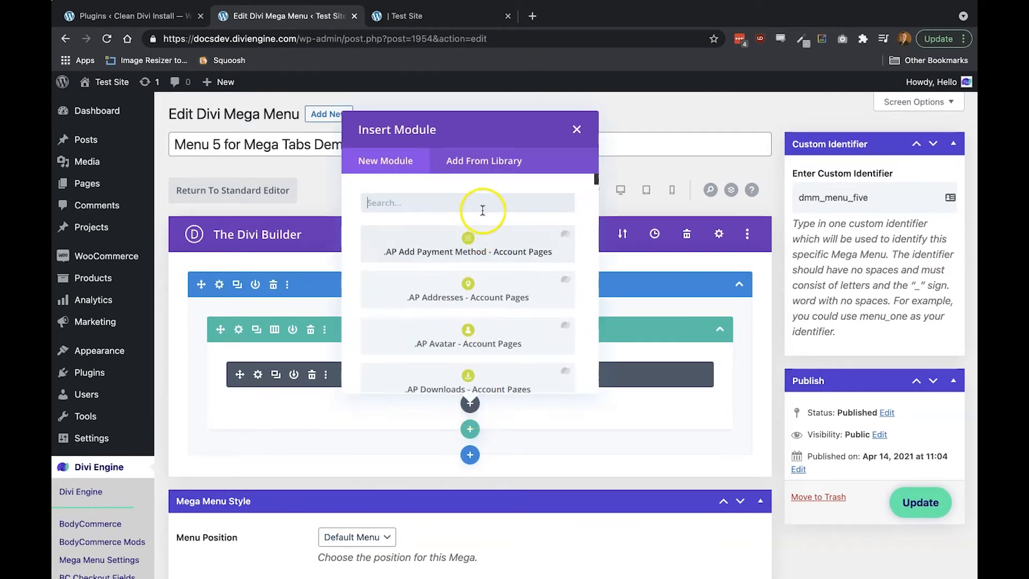
text(tabs)
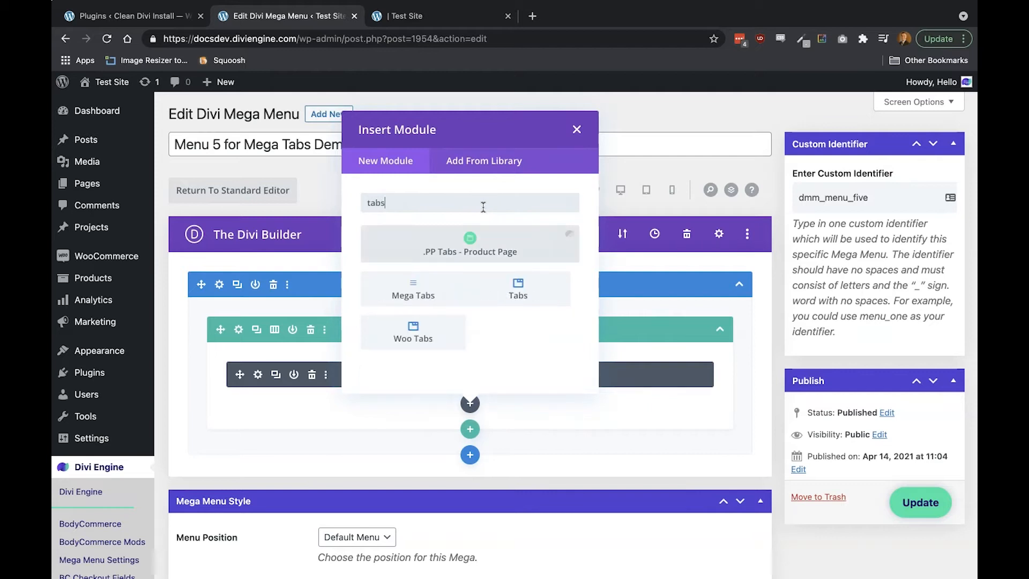
click(413, 289)
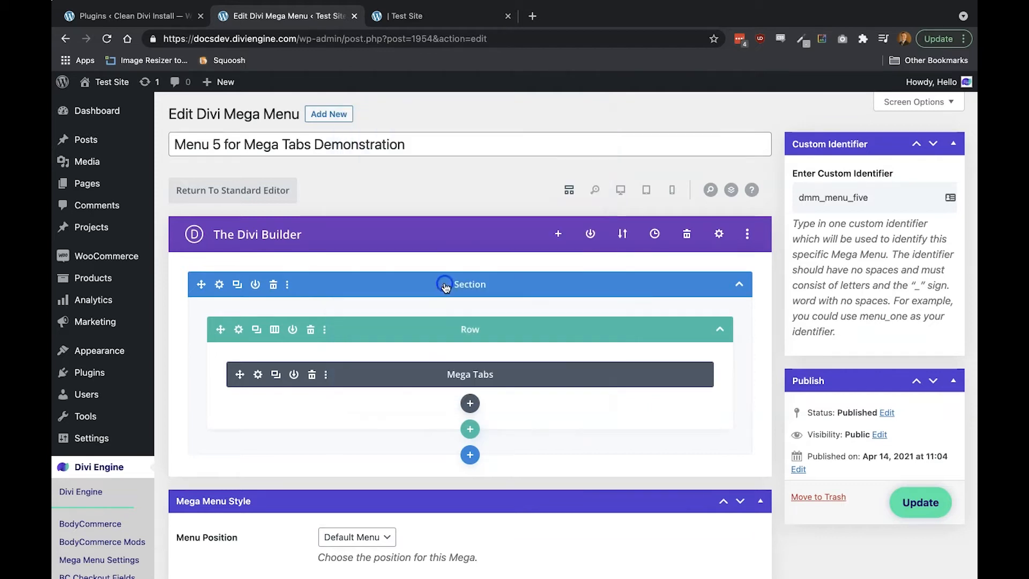
click(258, 374)
text(Test)
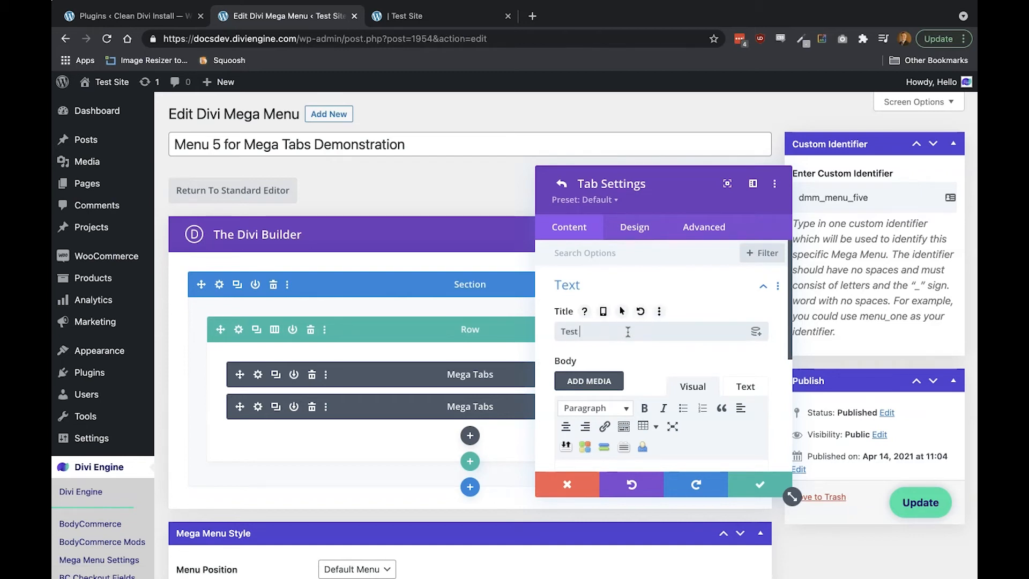
text(Tab)
text(Here is some c)
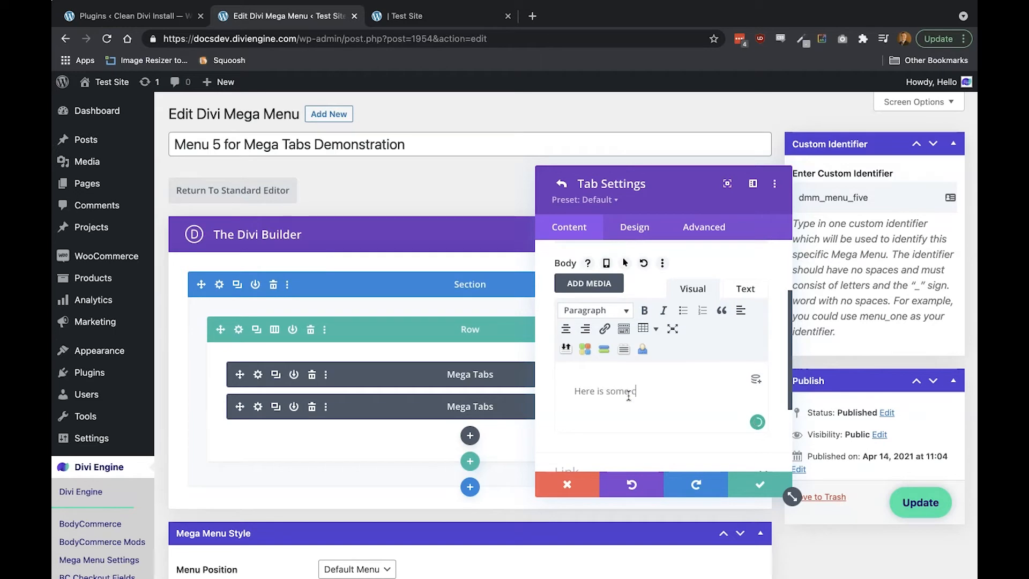
text(ontent :))
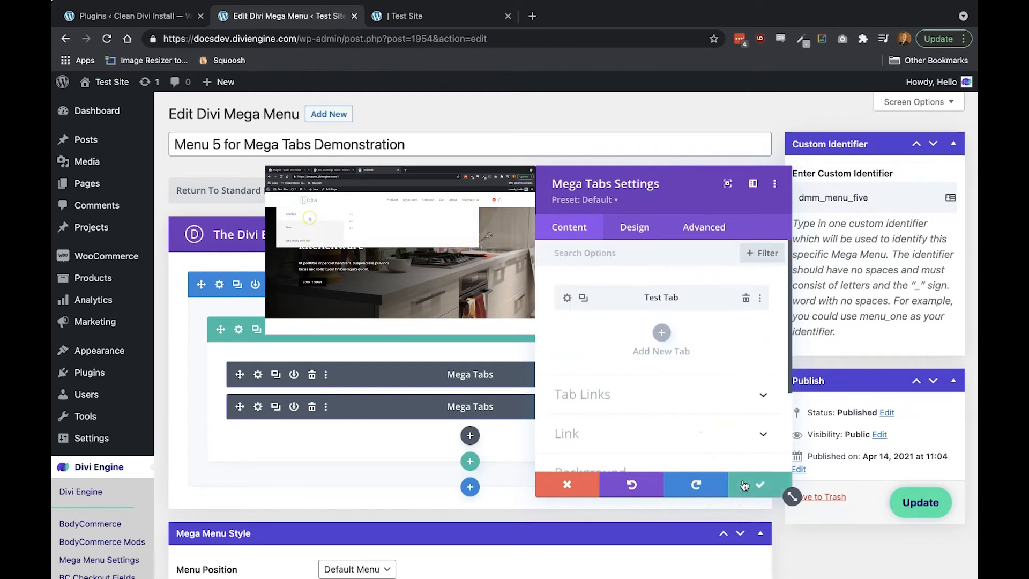
Step: Save the Test Tab and add more tabs for Test Tab 2 and Test Tab 3
click(758, 484)
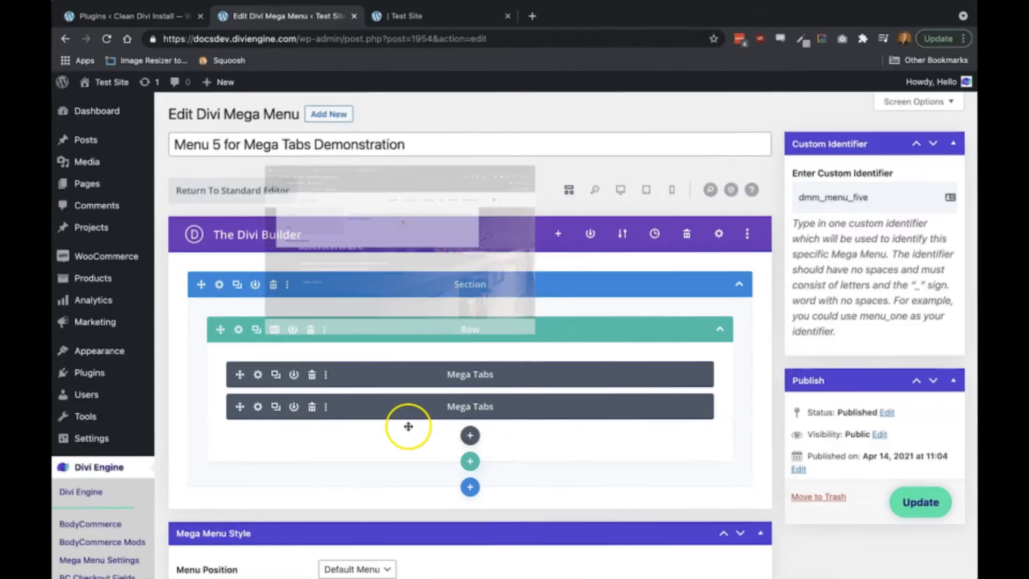
click(258, 374)
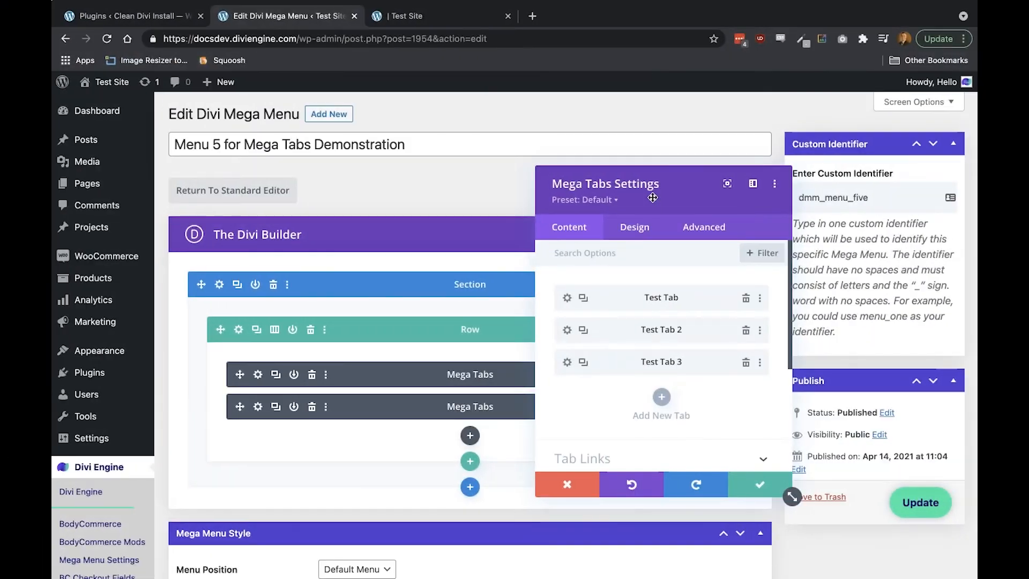
scroll(down, 3)
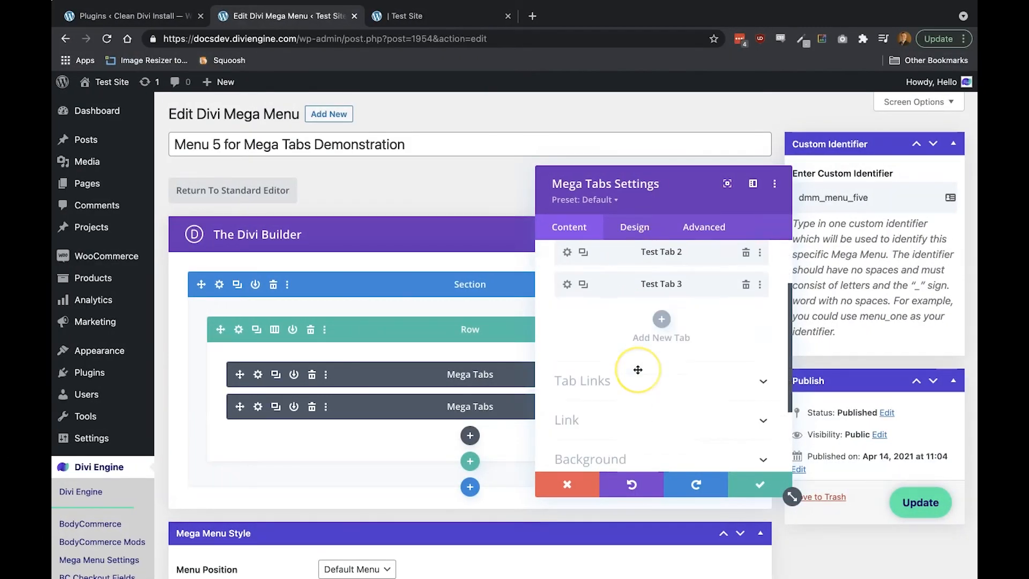
click(581, 380)
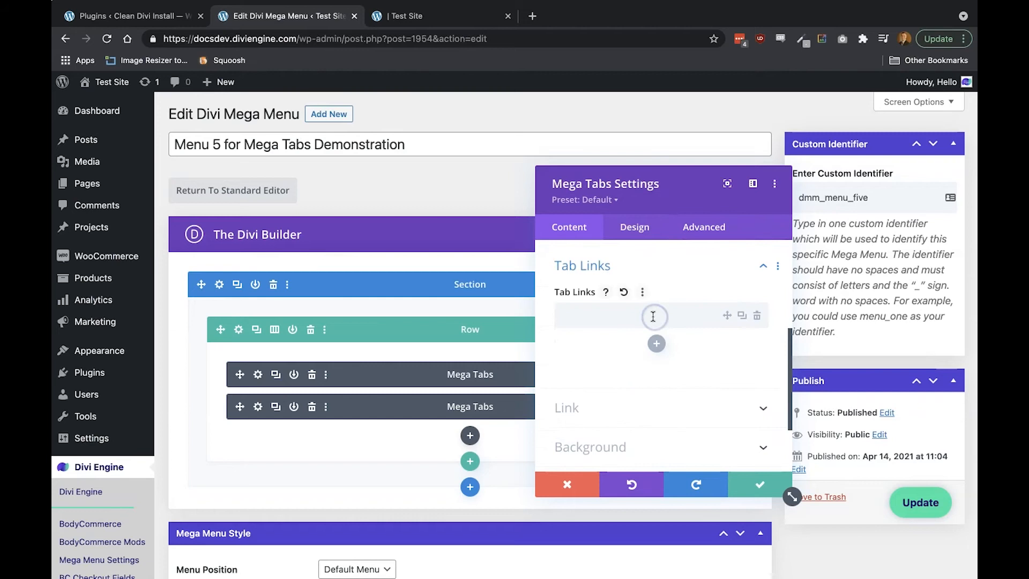
click(594, 315)
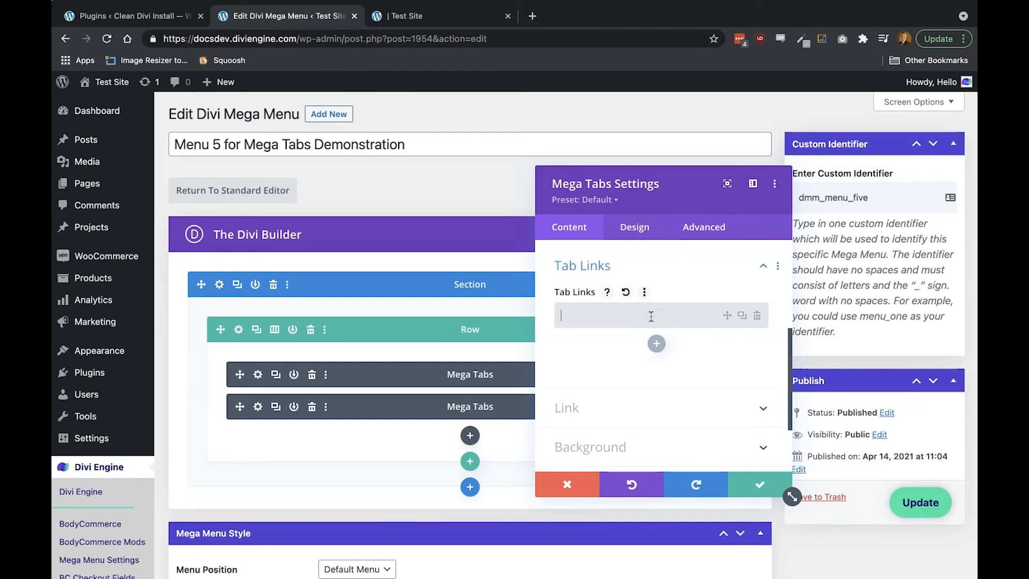
text(hh)
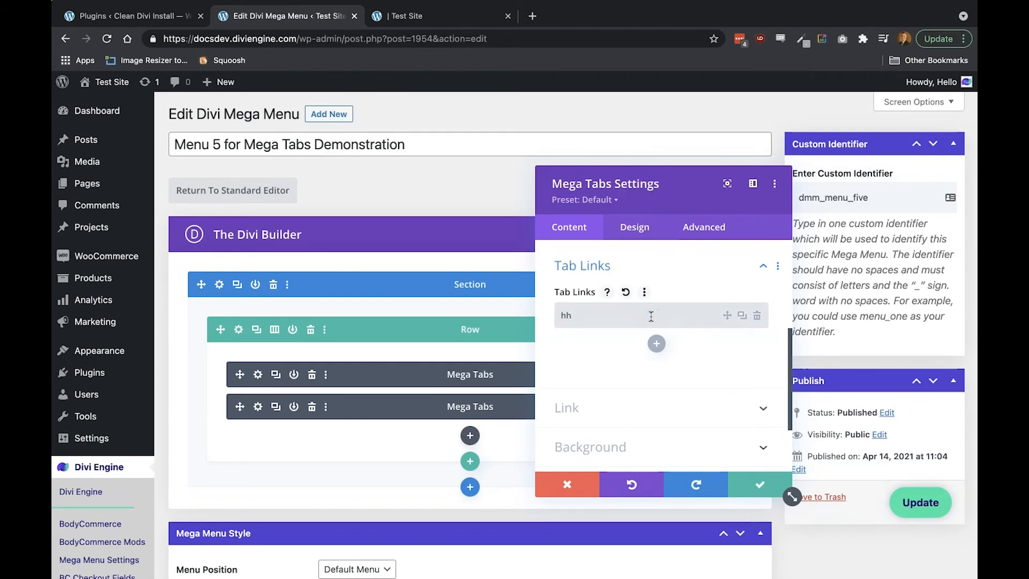
text(https://)
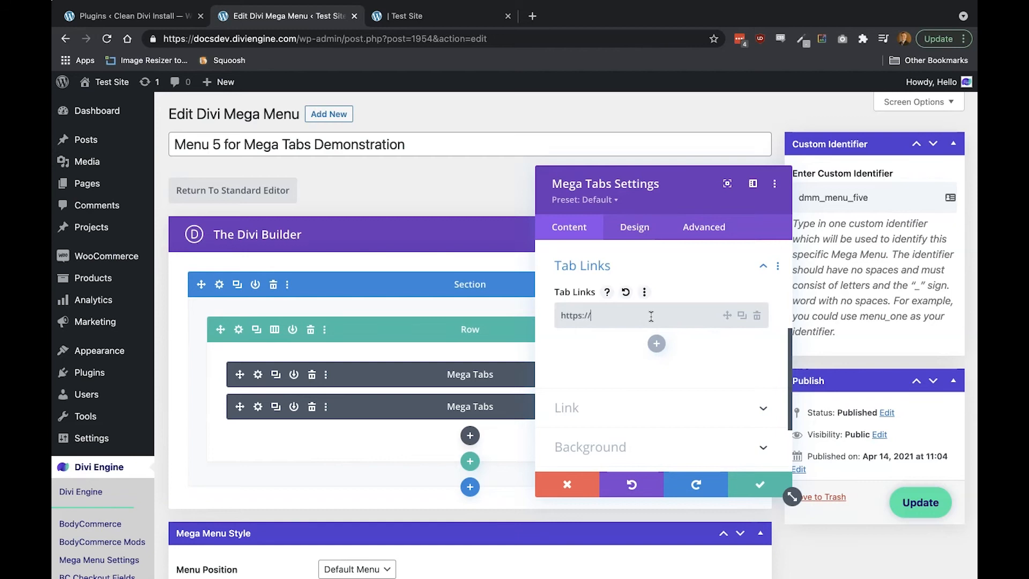
text(google.com)
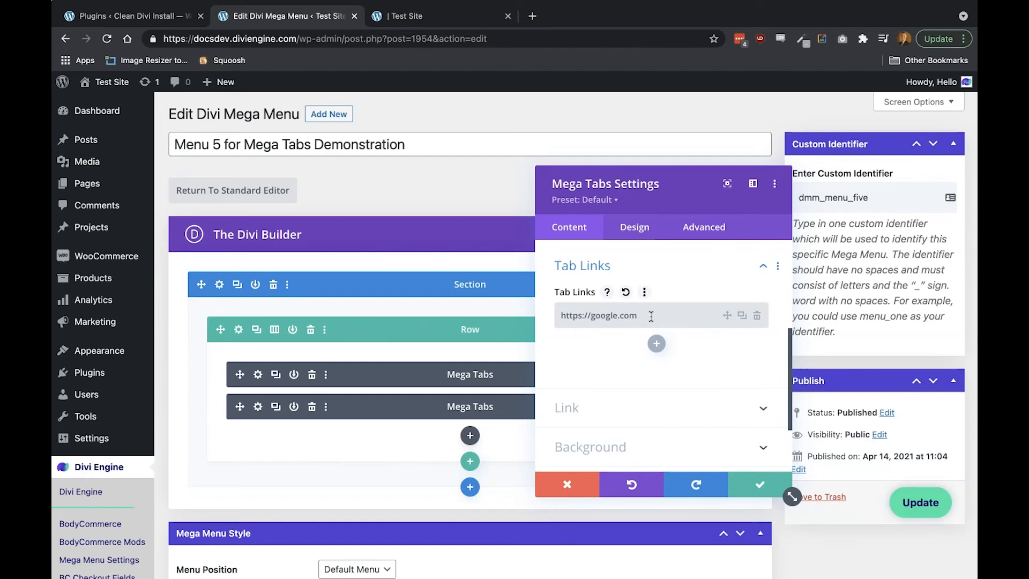
click(656, 343)
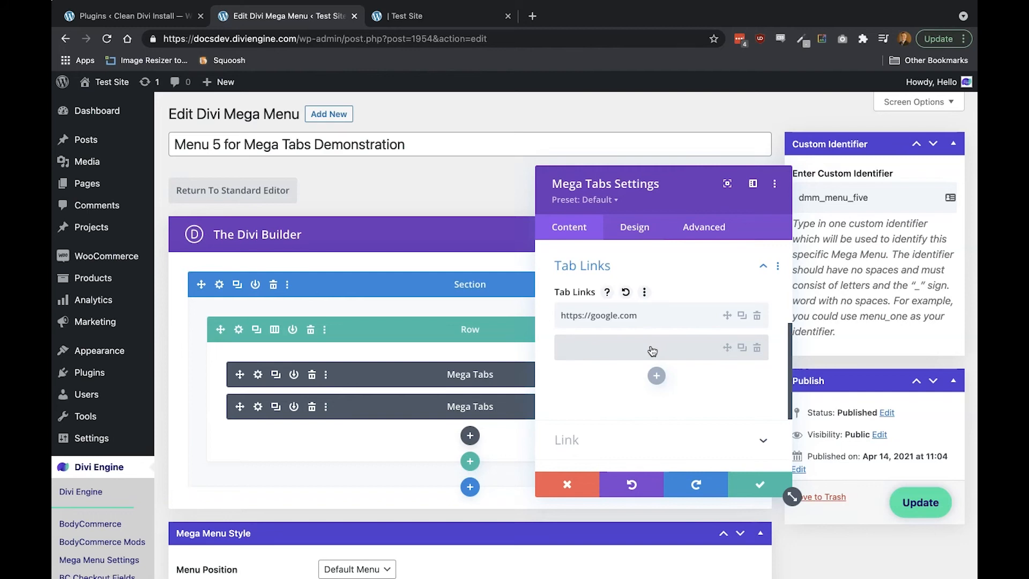
click(656, 375)
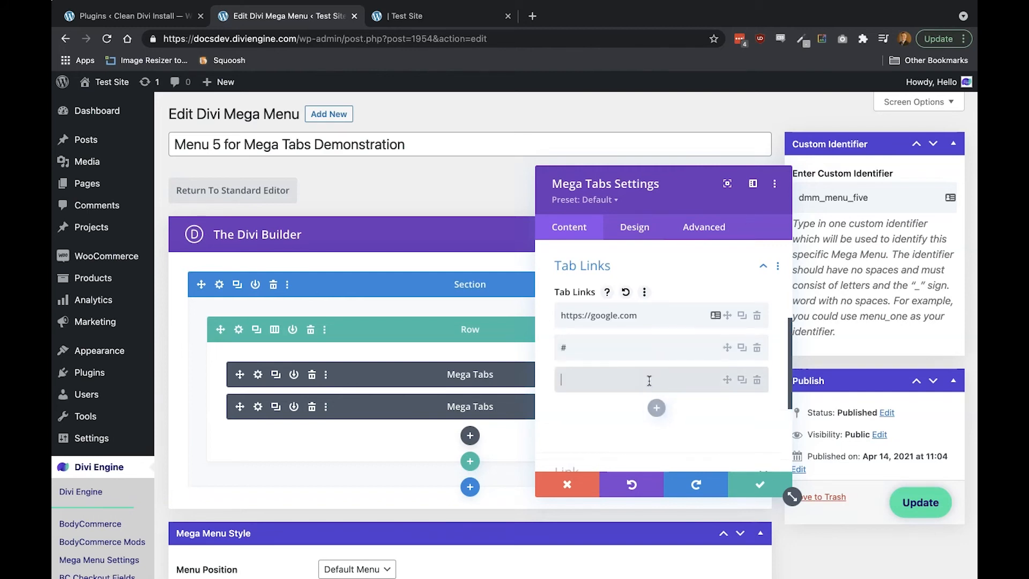
text(https://)
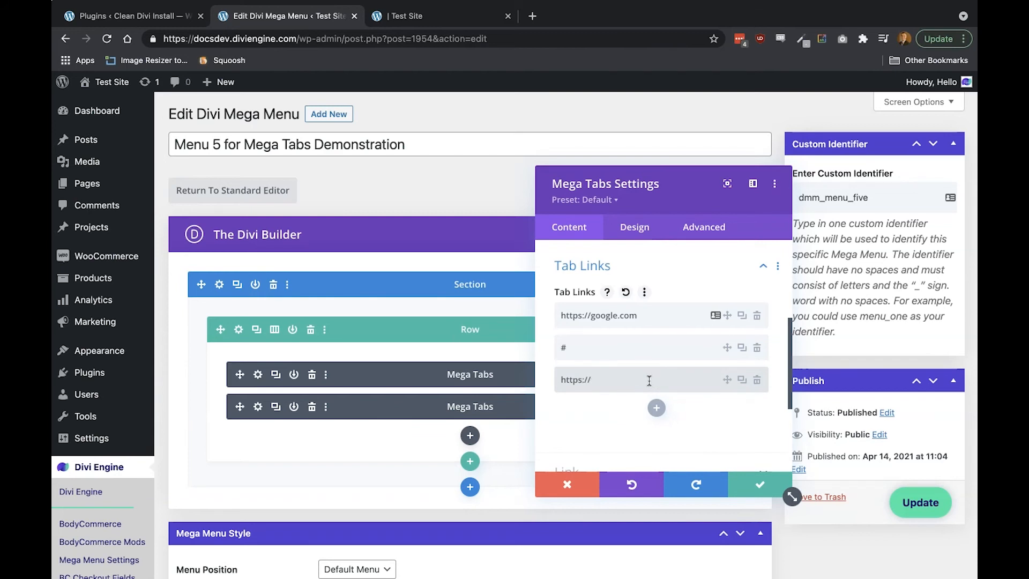
text(anotherurl)
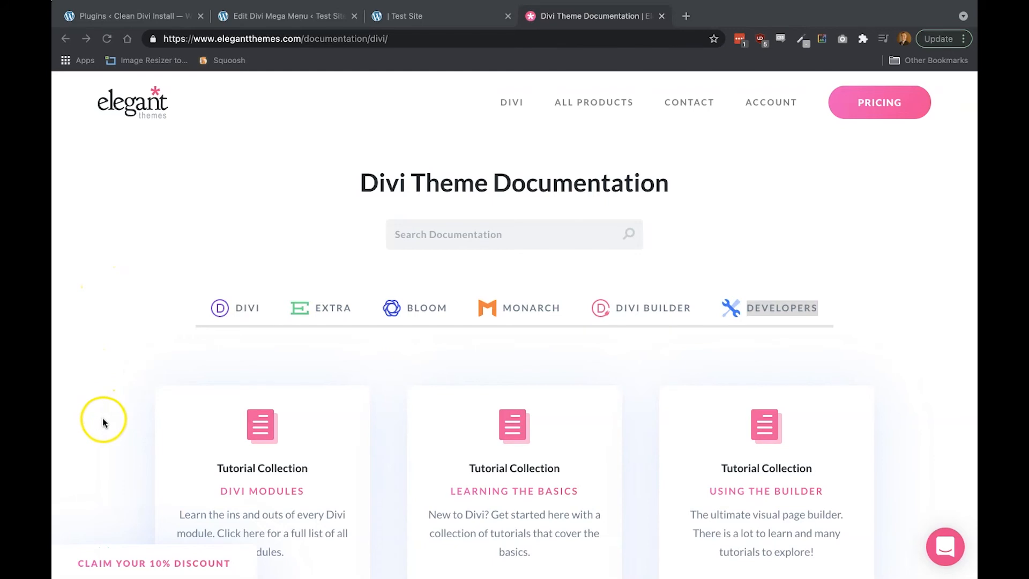
mouse_move(120, 335)
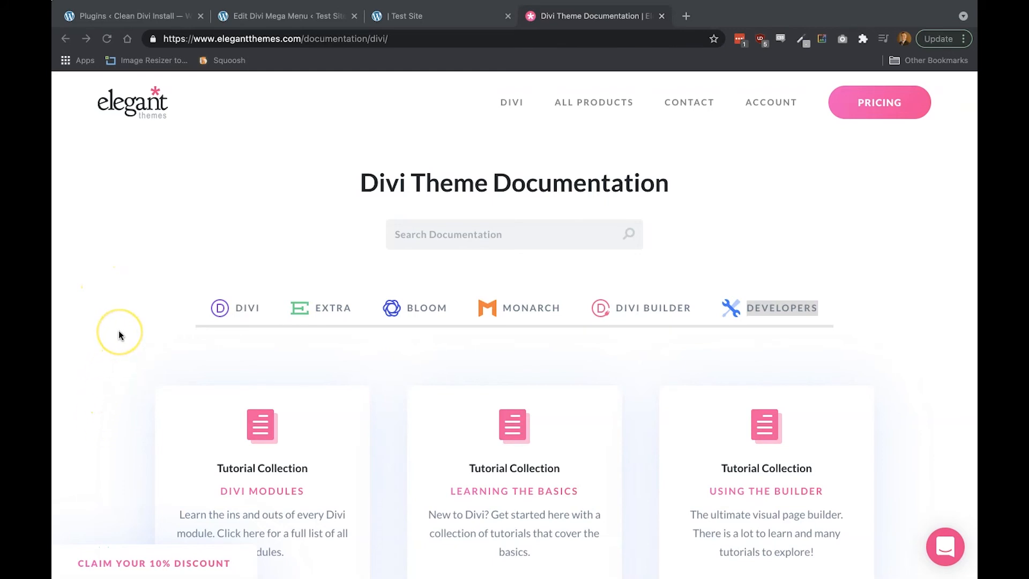
scroll(down, 3)
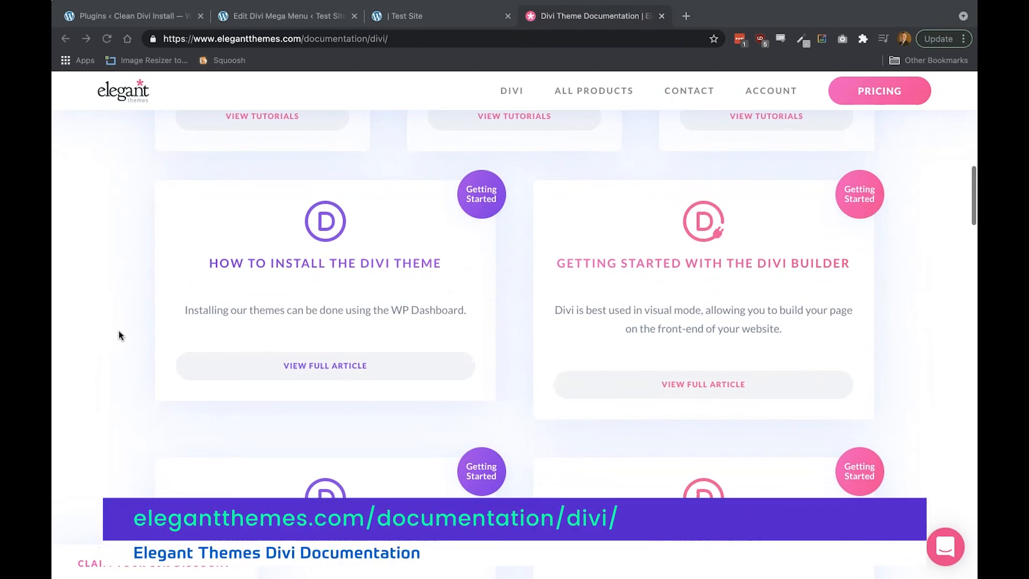
scroll(up, 3)
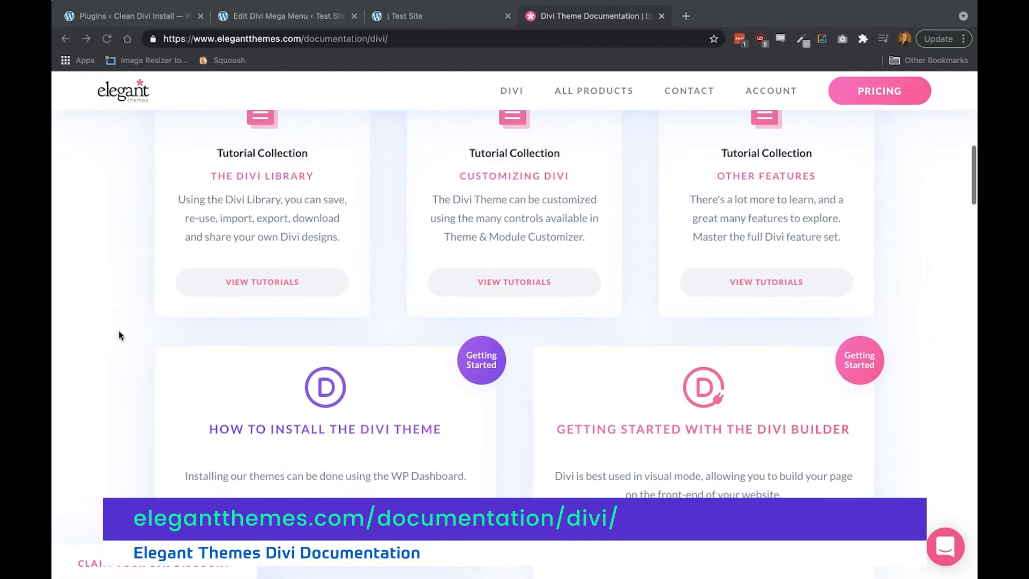
scroll(up, 3)
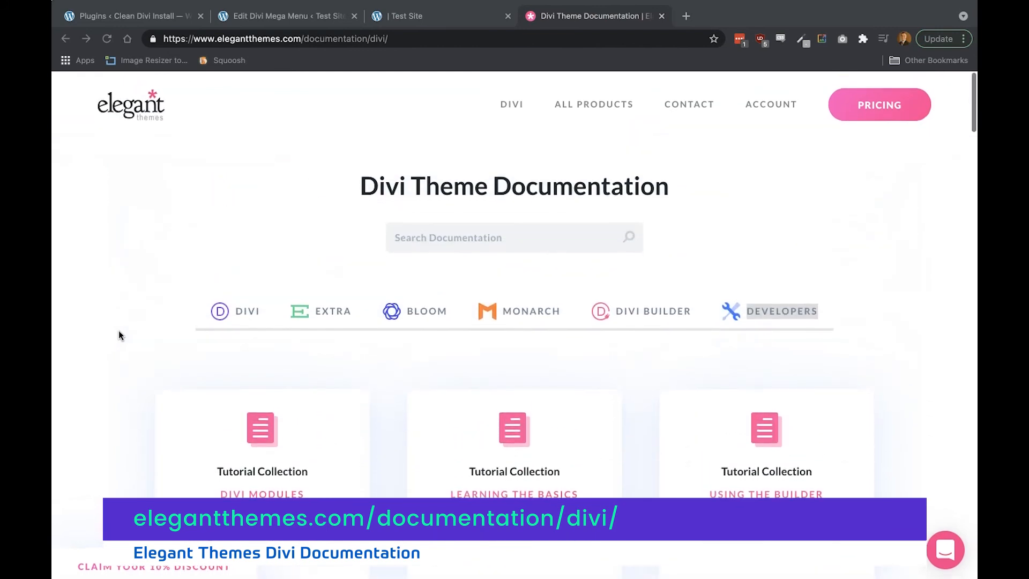
scroll(down, 3)
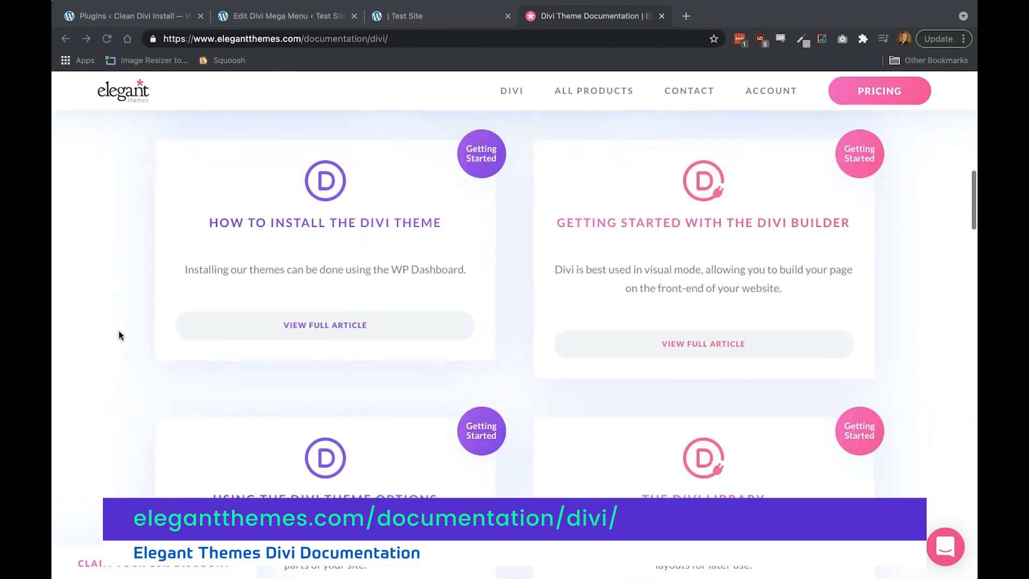
scroll(down, 3)
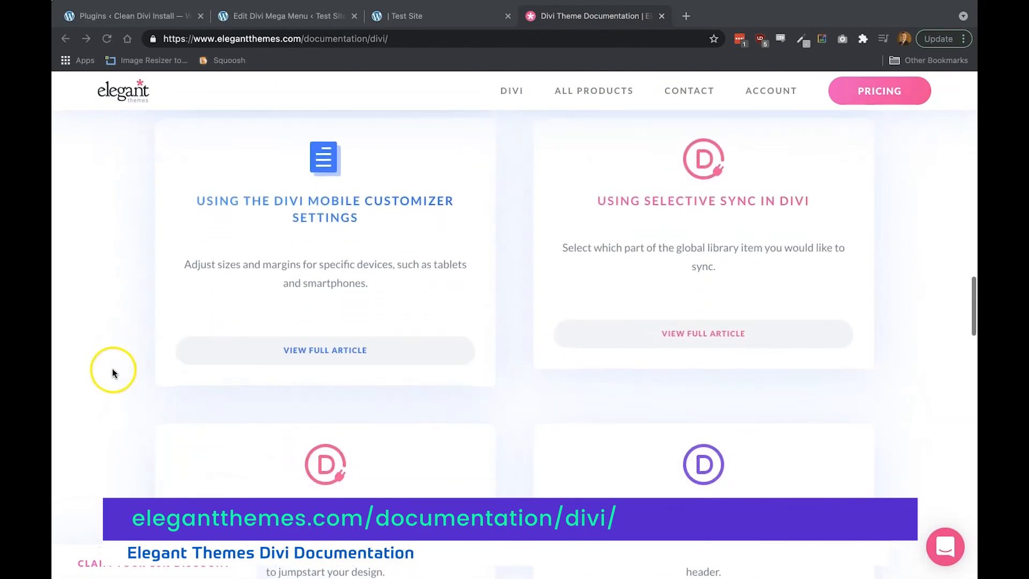